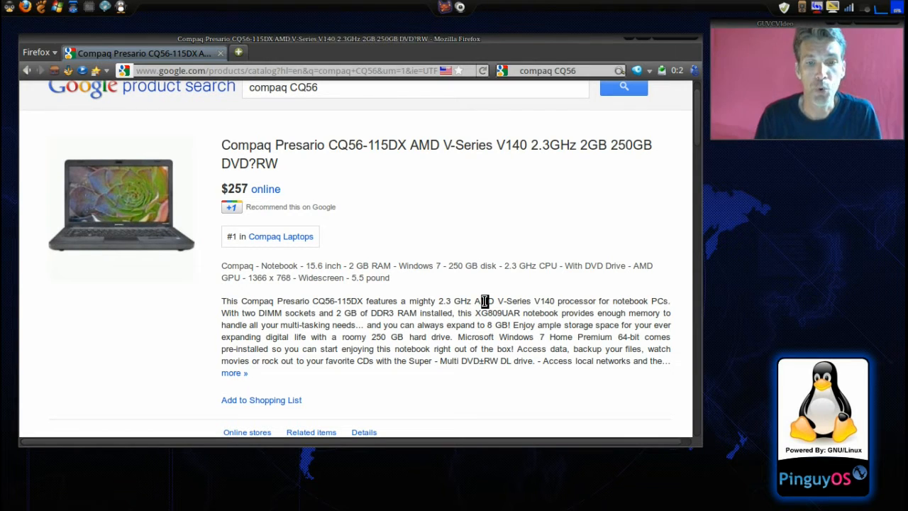
mouse_move(560, 256)
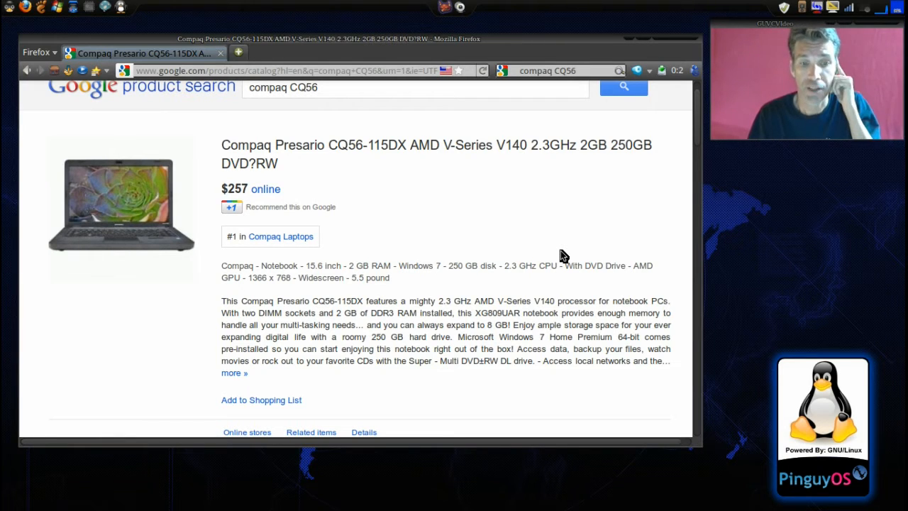
mouse_move(536, 337)
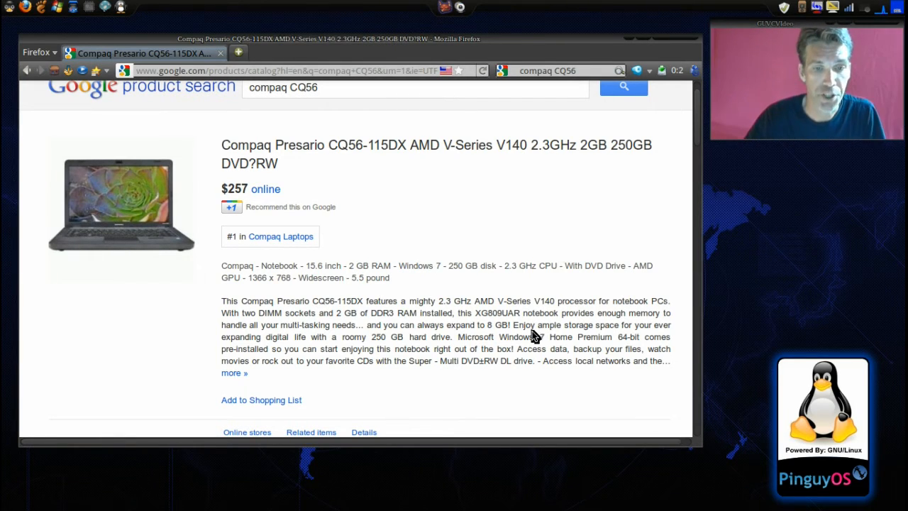